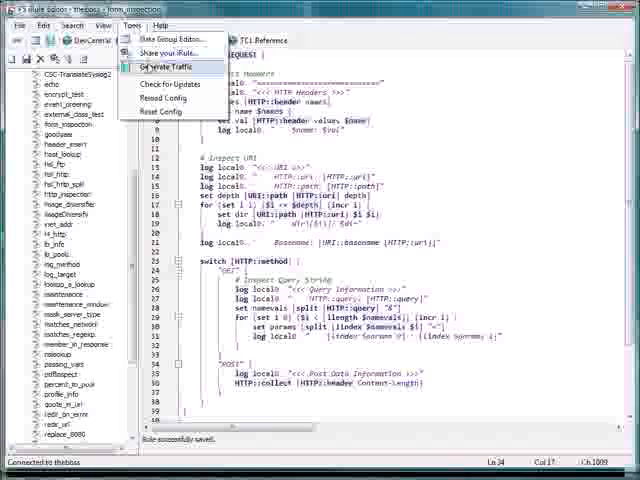
# Step: Open Tools > Generate Traffic to bring up the Virtual Server Traffic Generation dialog
pyautogui.click(161, 66)
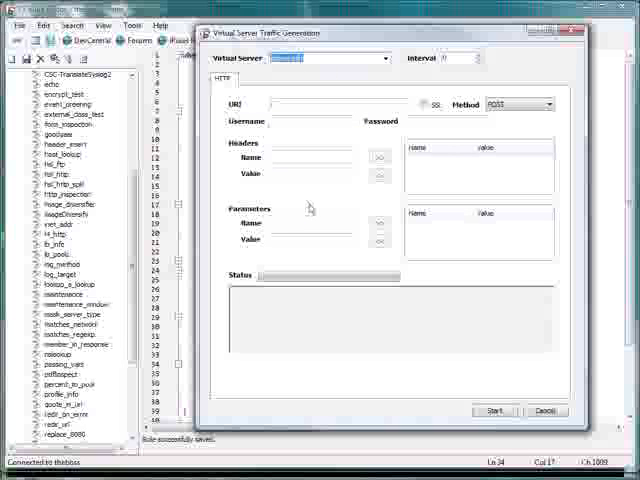
# Step: Cancel the Traffic Generation dialog, back to the form_inspection iRule code
pyautogui.click(546, 411)
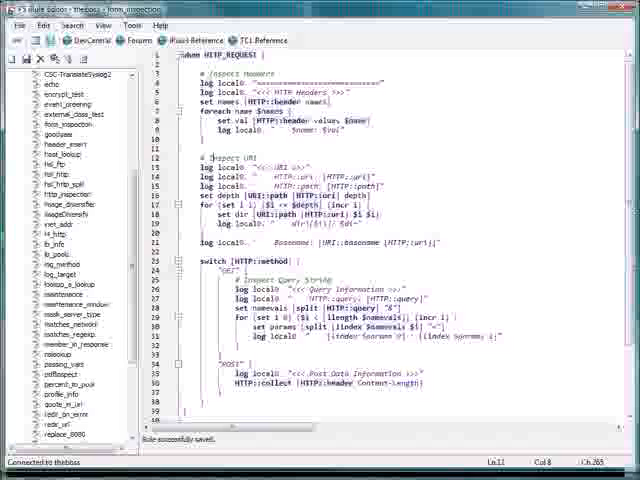
pyautogui.scroll(-3)
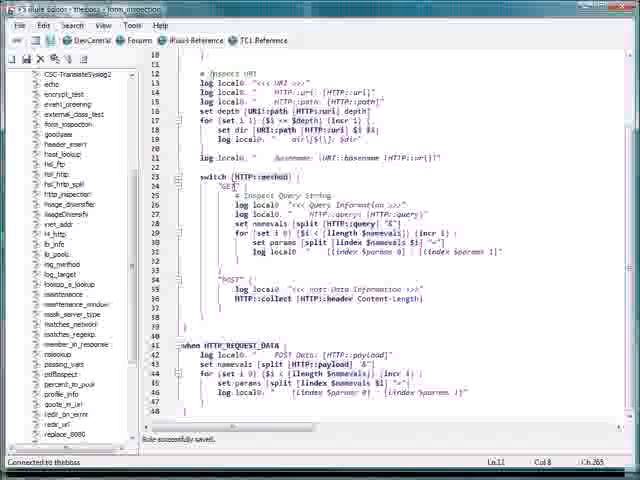
pyautogui.doubleClick(345, 229)
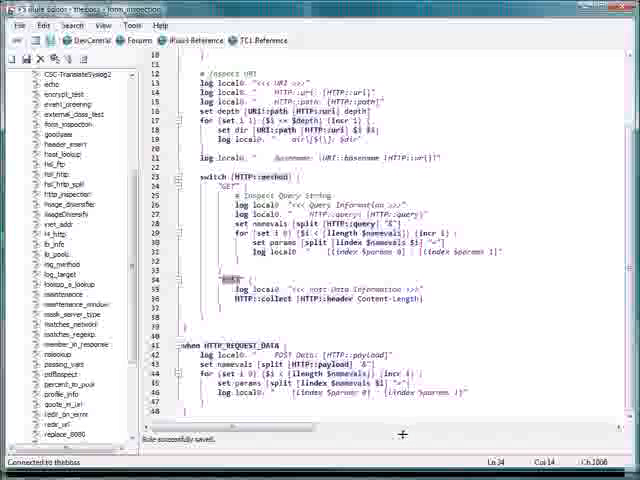
pyautogui.scroll(3)
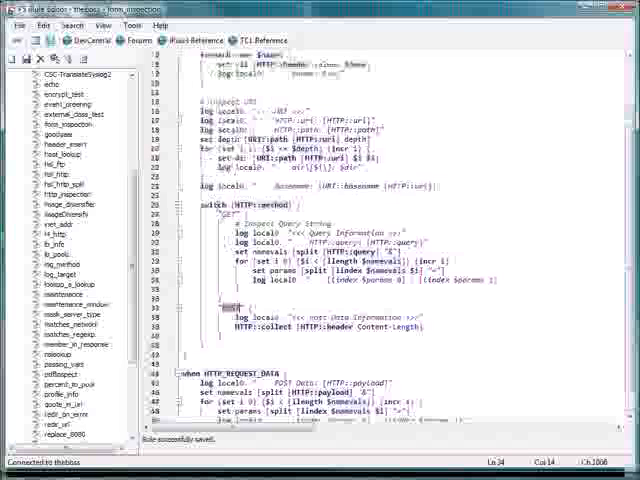
pyautogui.scroll(3)
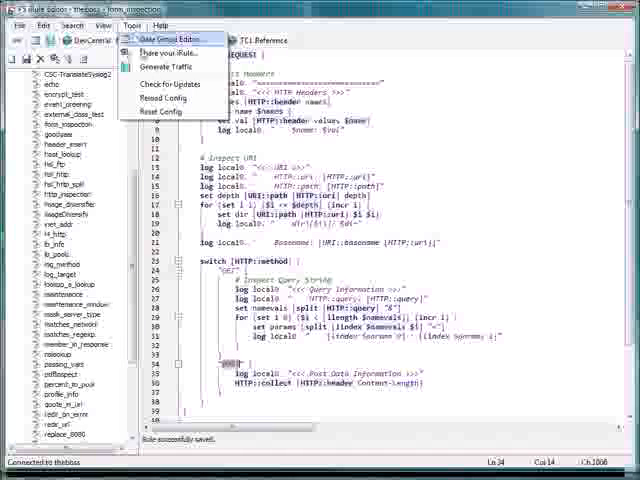
# Step: Reopen Generate Traffic and target the http virtual server for foo.html
pyautogui.click(163, 66)
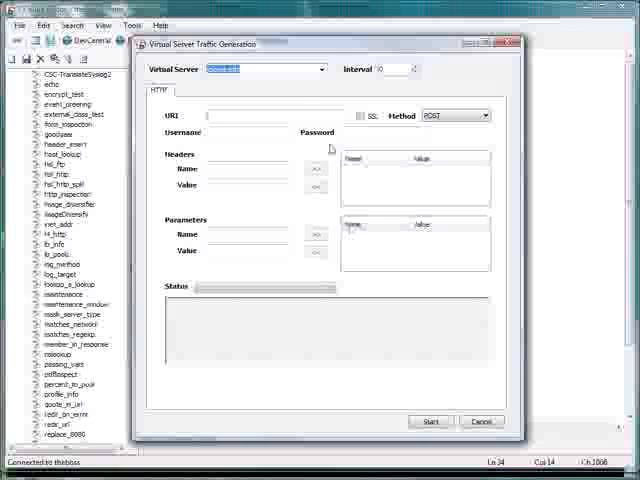
pyautogui.click(318, 69)
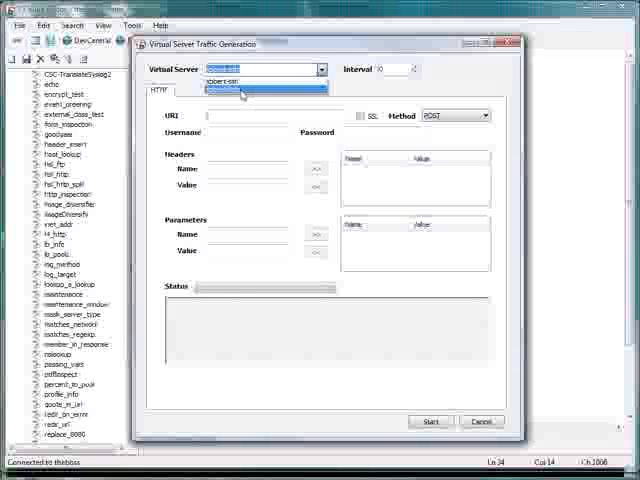
pyautogui.click(242, 90)
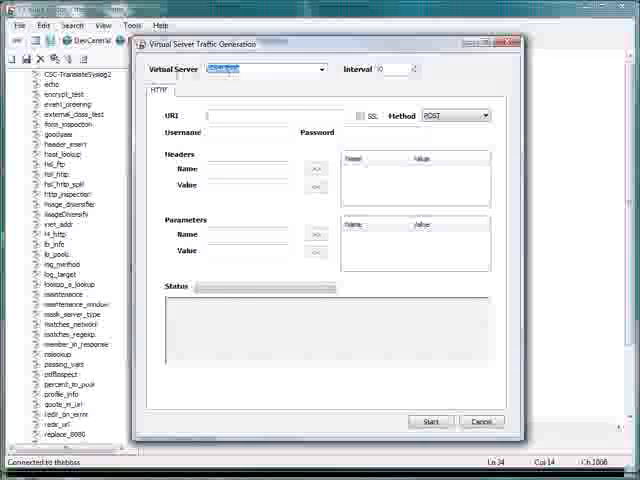
pyautogui.click(321, 69)
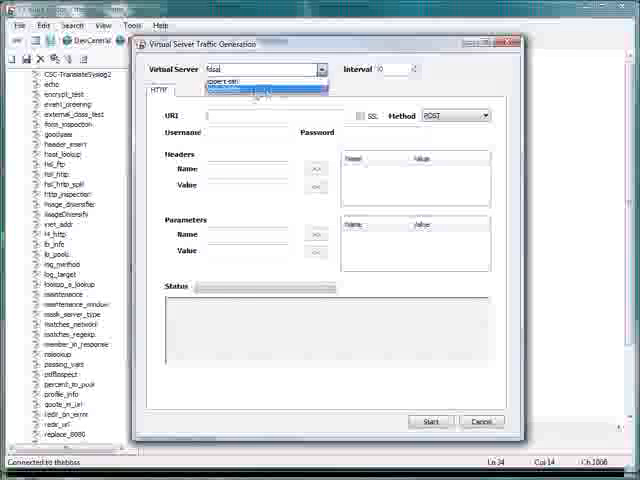
pyautogui.click(260, 88)
pyautogui.write('/foo.html')
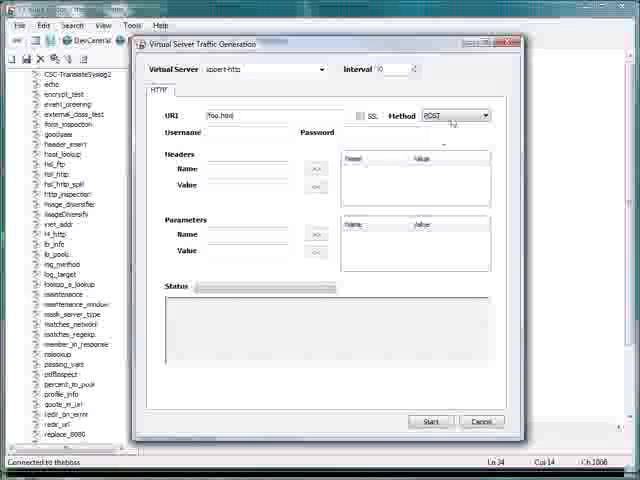
# Step: Set method GET with headers h1=hv1, h2=hv2 and parameters p1=pv1, p2=pv2
pyautogui.click(455, 115)
pyautogui.write('hv1')
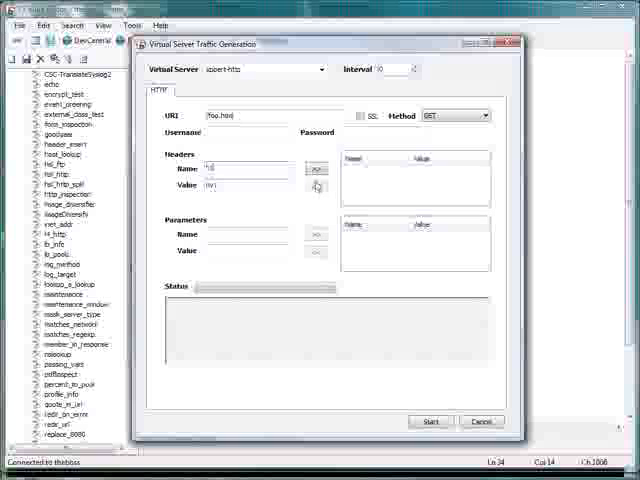
pyautogui.click(317, 168)
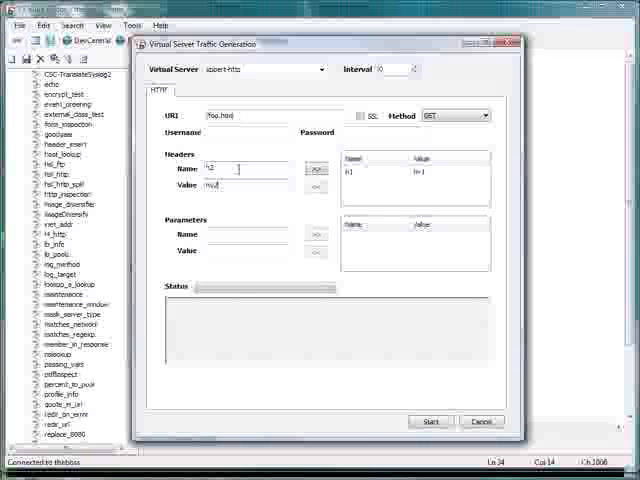
pyautogui.click(317, 170)
pyautogui.write('p1')
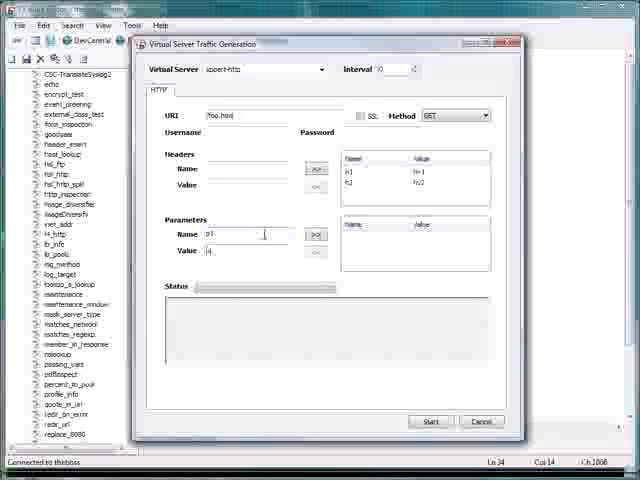
pyautogui.click(316, 234)
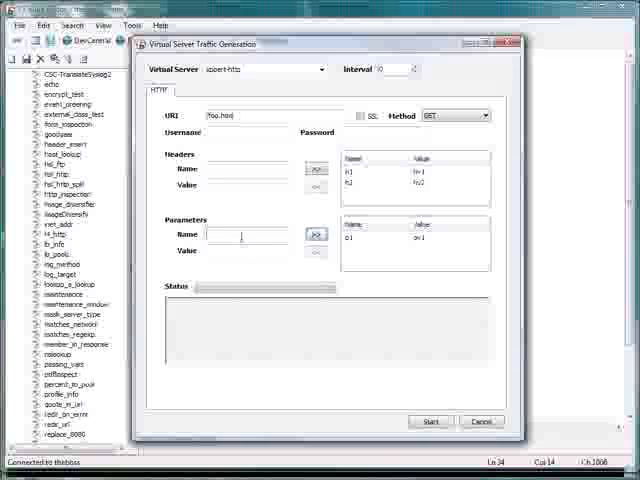
pyautogui.write('p2')
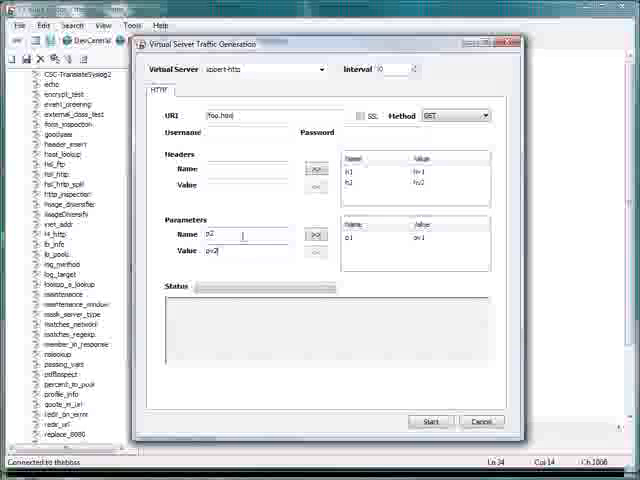
pyautogui.click(316, 234)
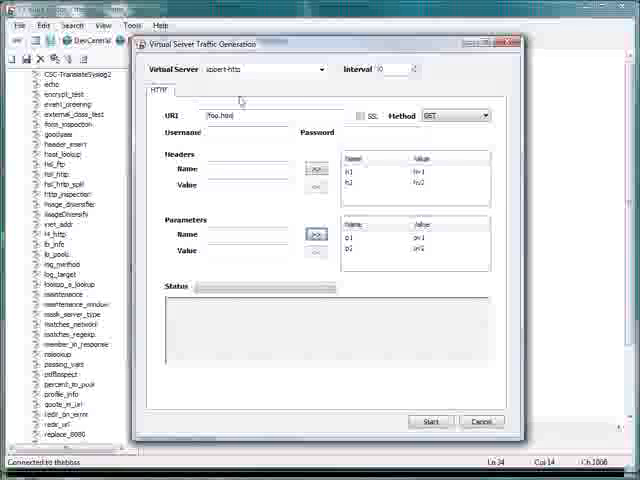
pyautogui.click(455, 115)
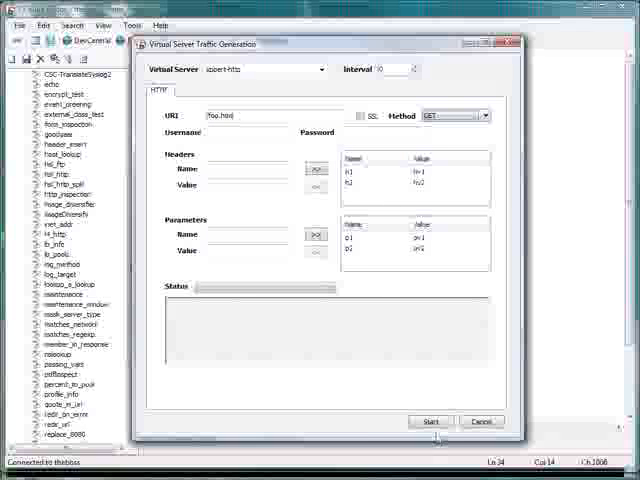
# Step: Send the GET request, getting the Welcome to foo.com page back
pyautogui.click(431, 421)
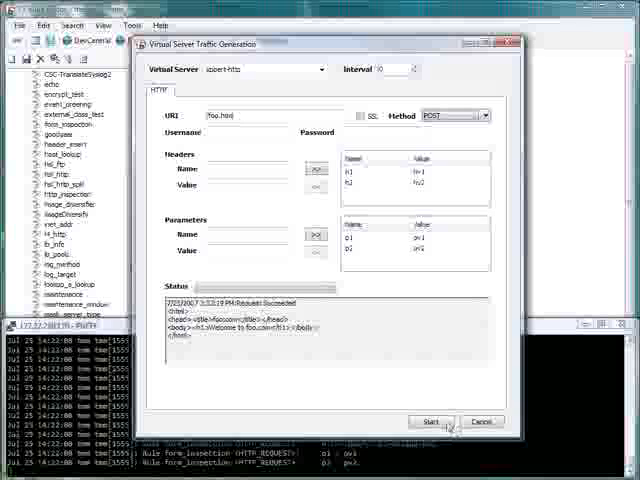
# Step: Send the POST request and scroll the PuTTY log to its p1/p2 post data
pyautogui.click(431, 421)
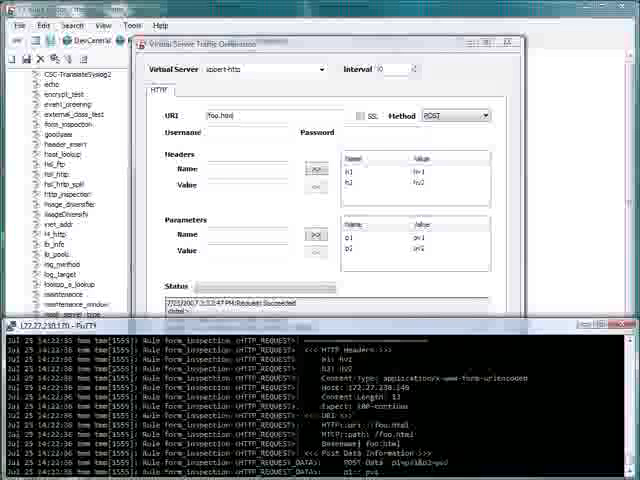
pyautogui.scroll(-3)
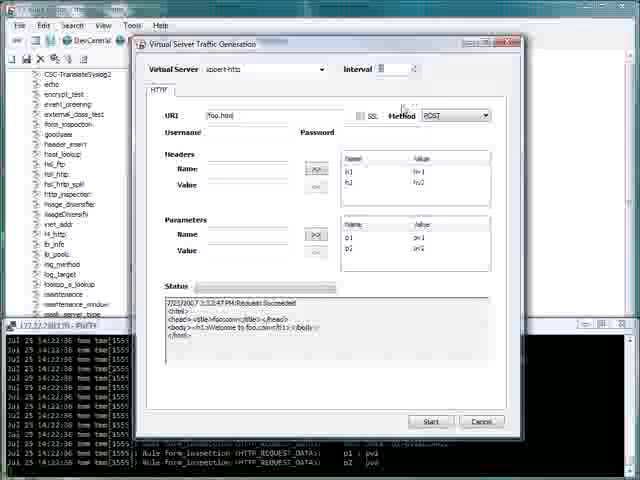
# Step: Set the repeat interval to 5 and start the POST request again
pyautogui.click(430, 421)
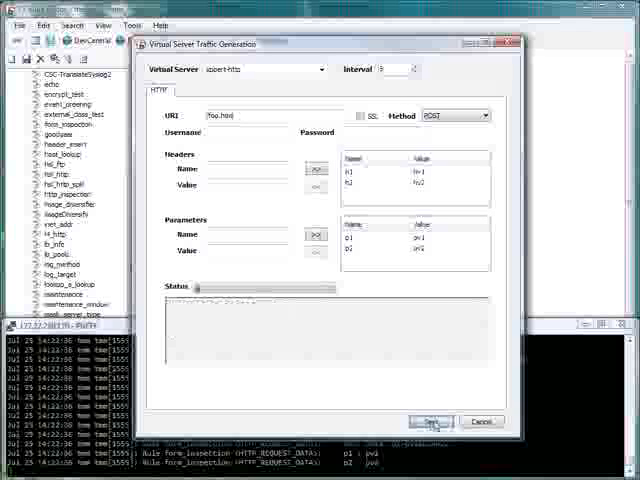
pyautogui.click(430, 421)
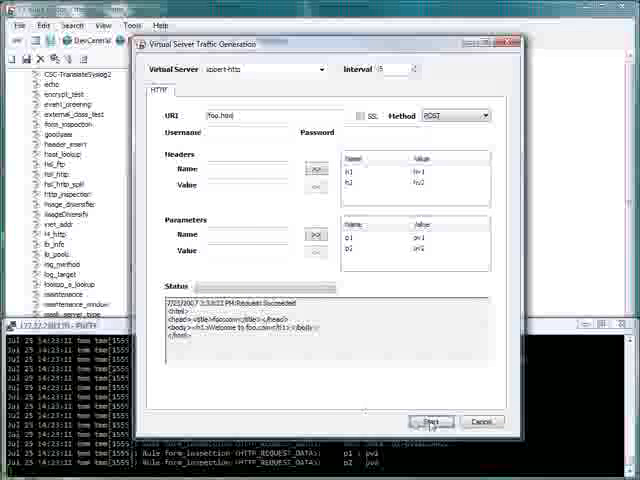